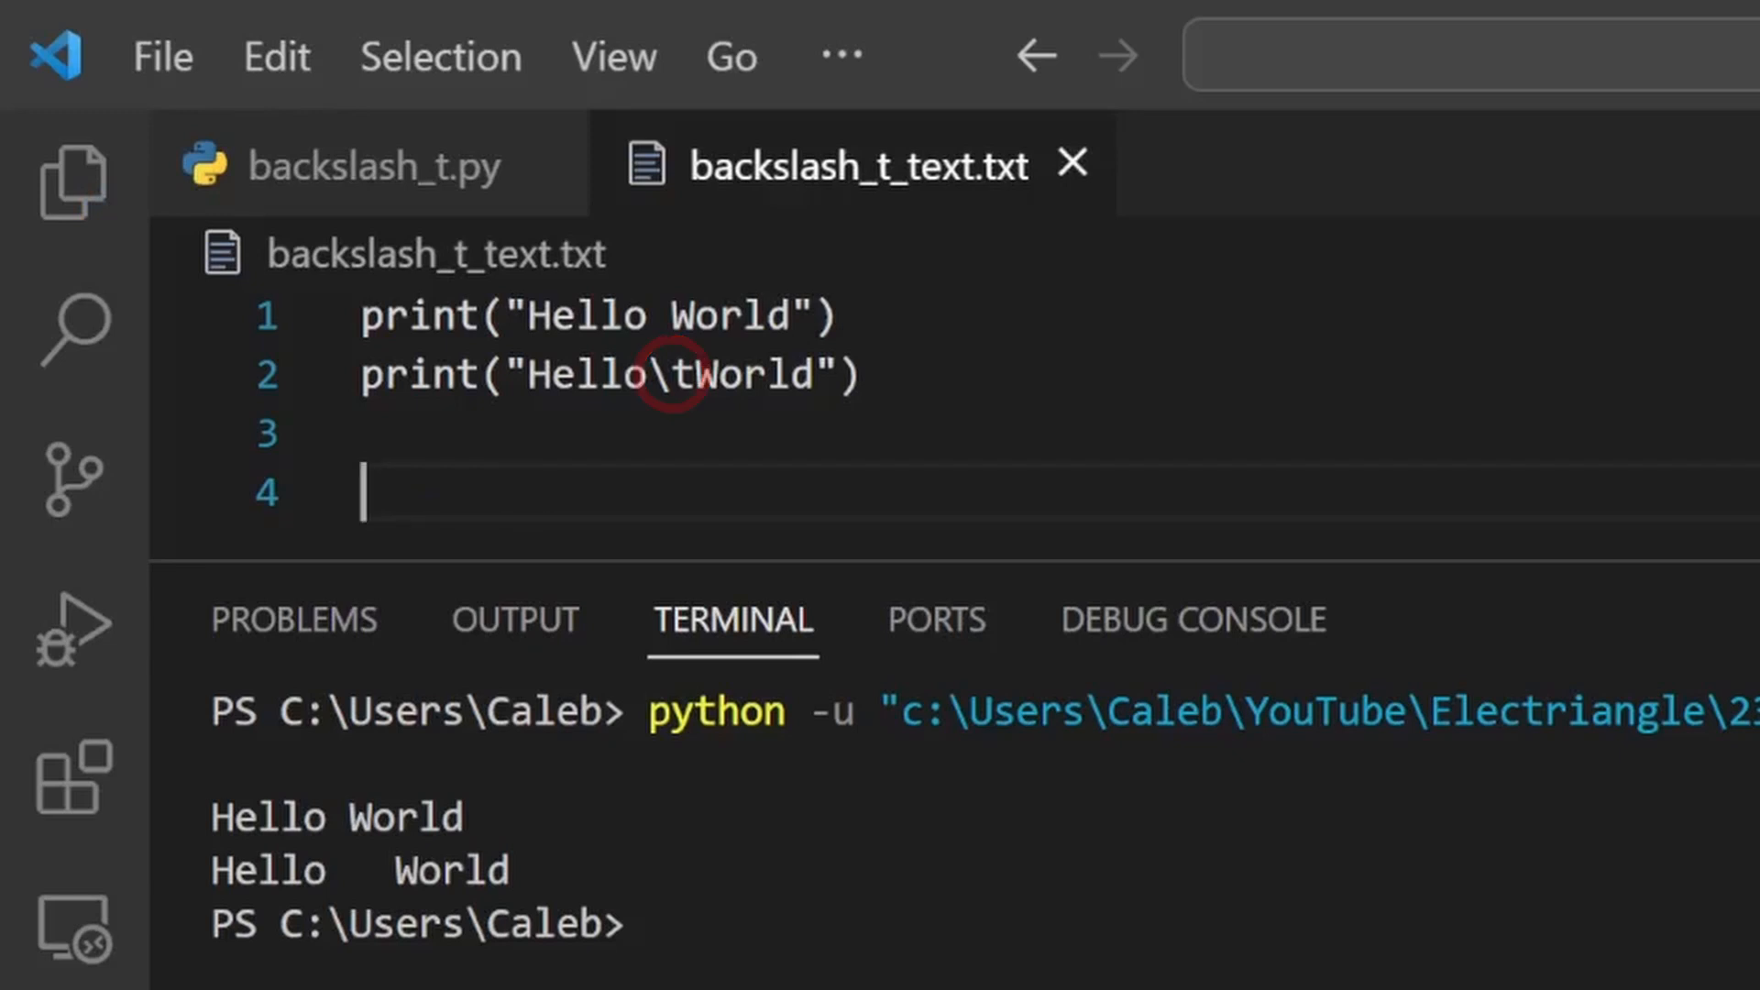
Type 'Hello', a tab, then 'World' on line 4 of backslash_t_text.txt
text(Hello   W)
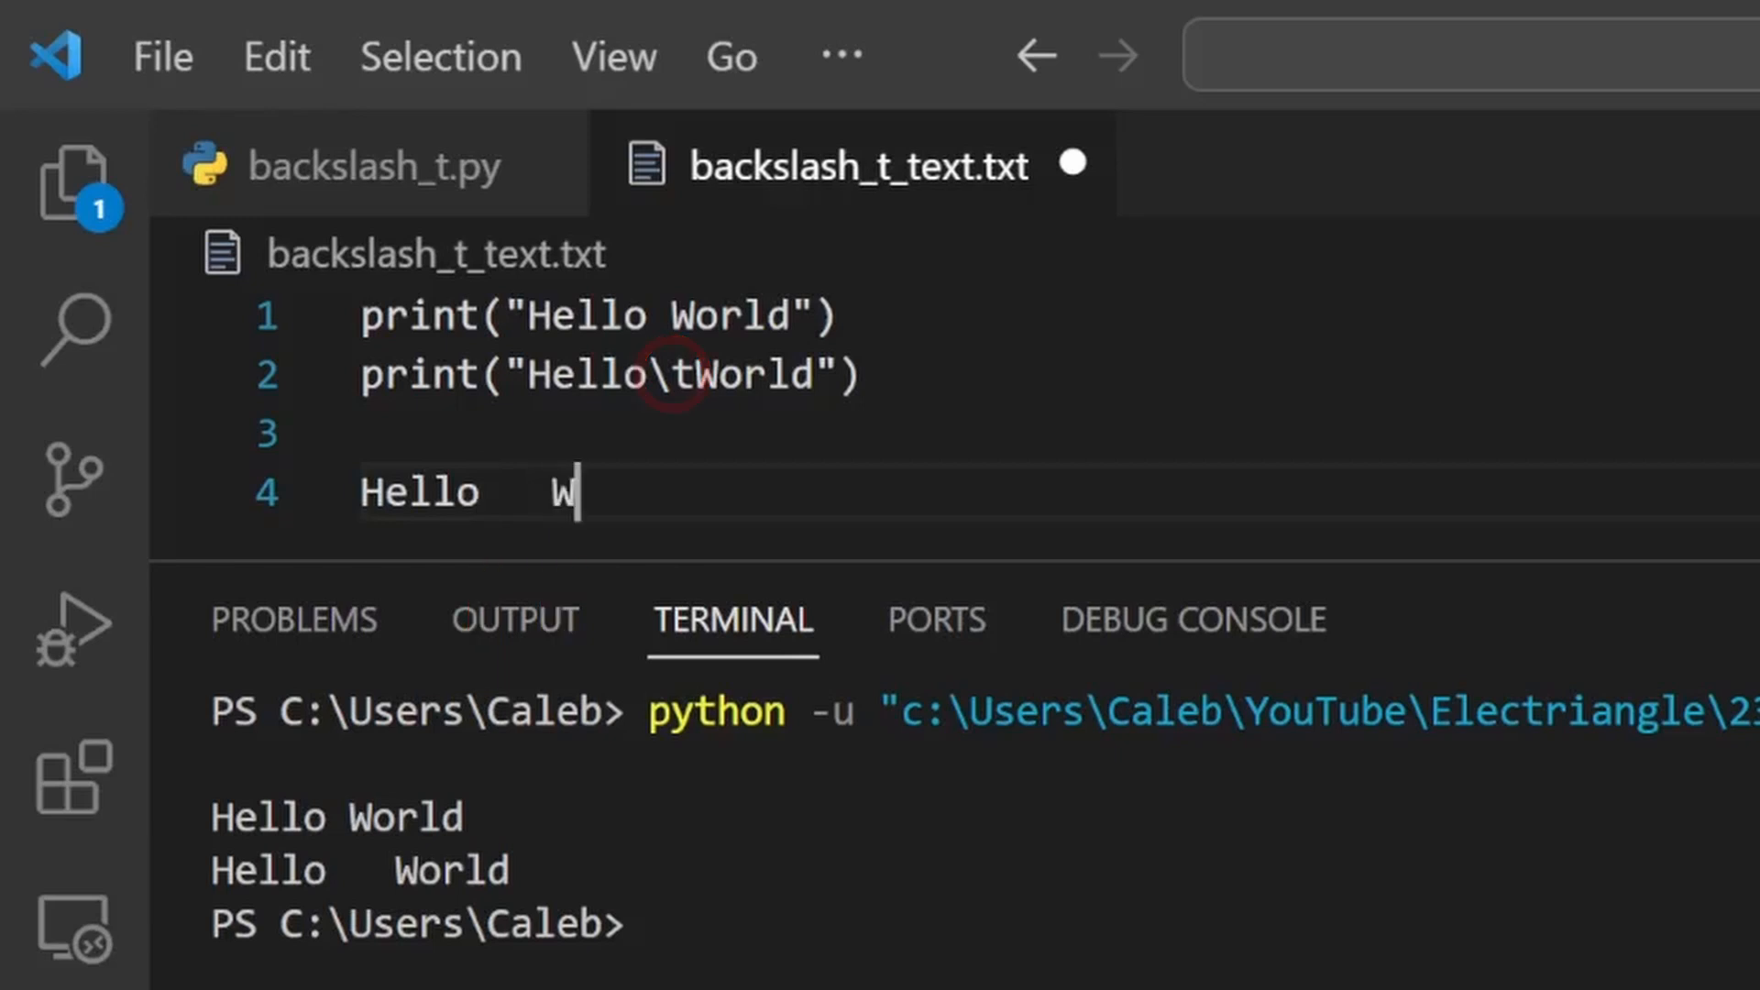
text(orld)
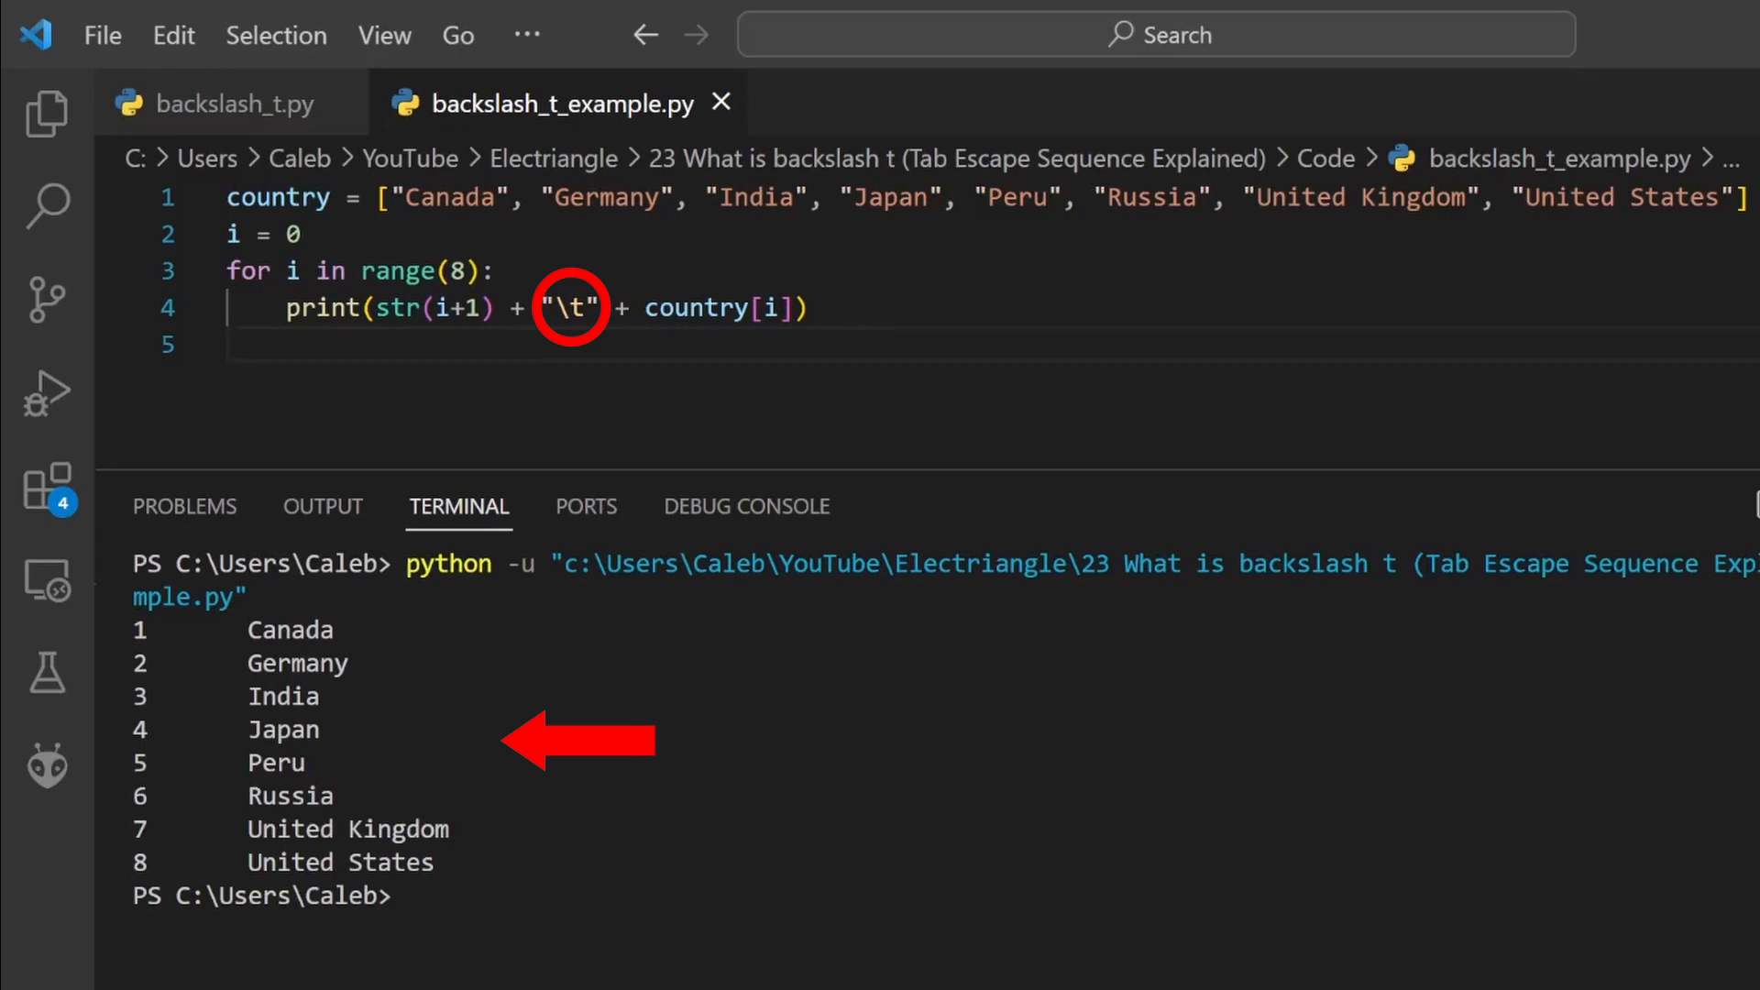
Switch to backslash_t.py to view its tab-position print examples
click(230, 103)
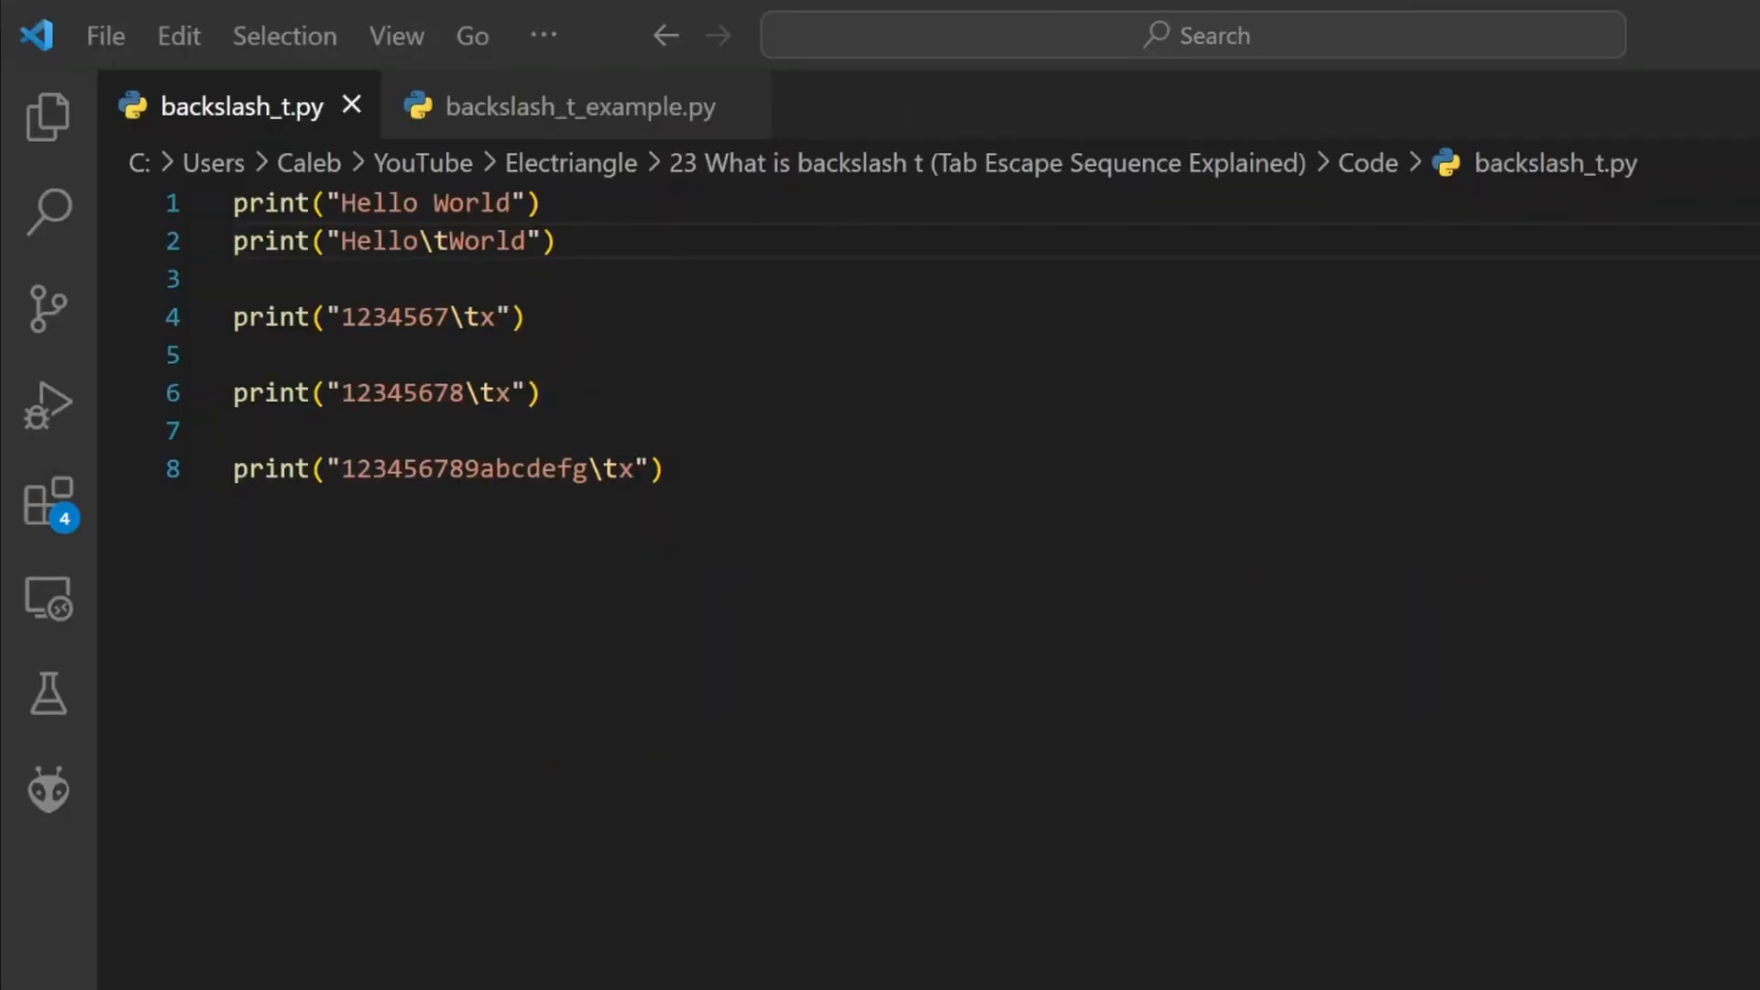